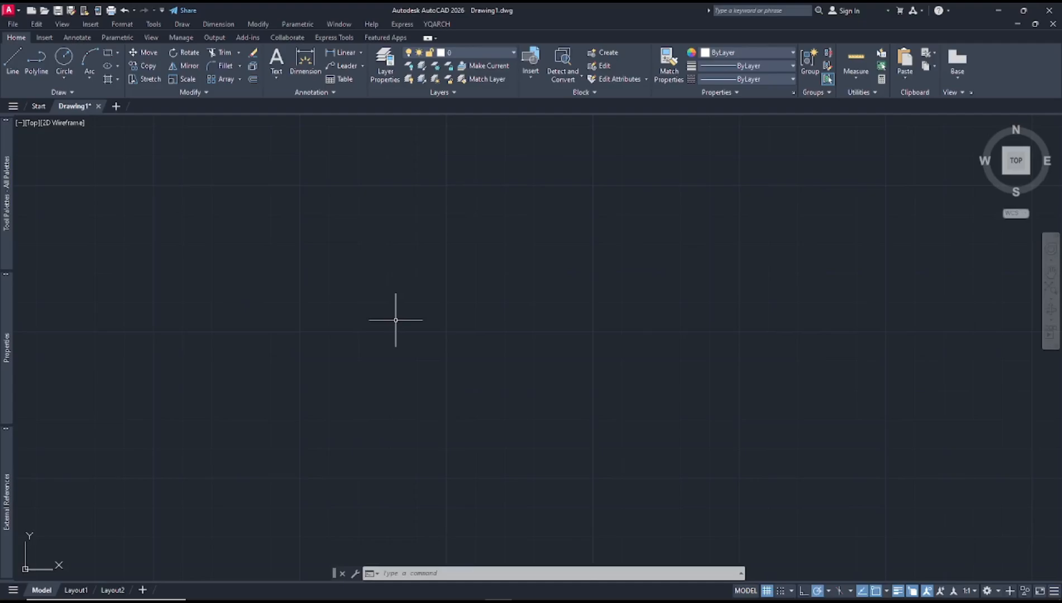
mouse_move(343, 327)
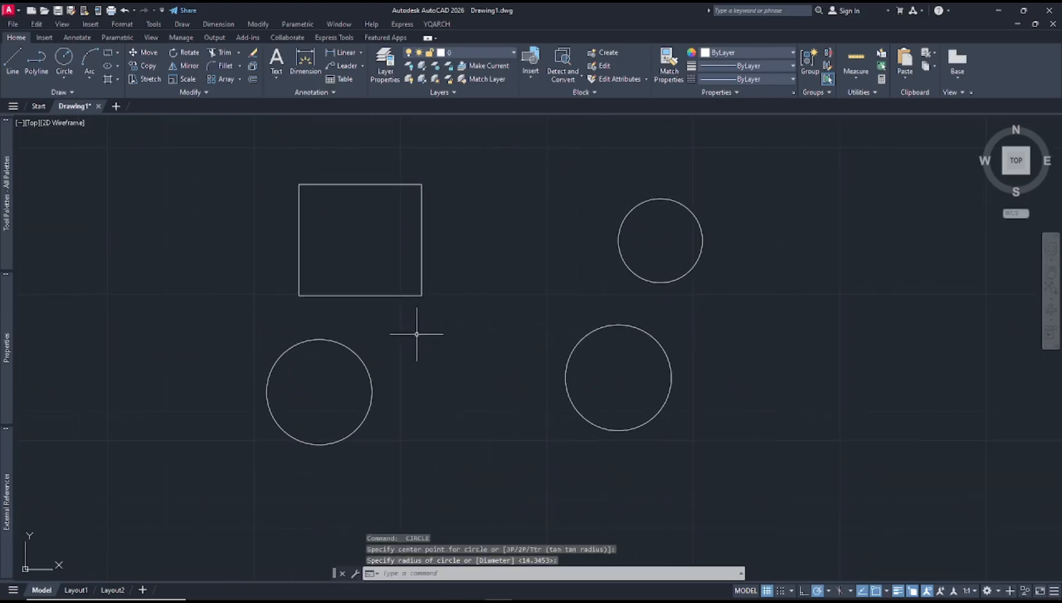
Set the lower-left circle to Green with 0.70 mm lineweight in Properties, then deselect it
left_click(319, 392)
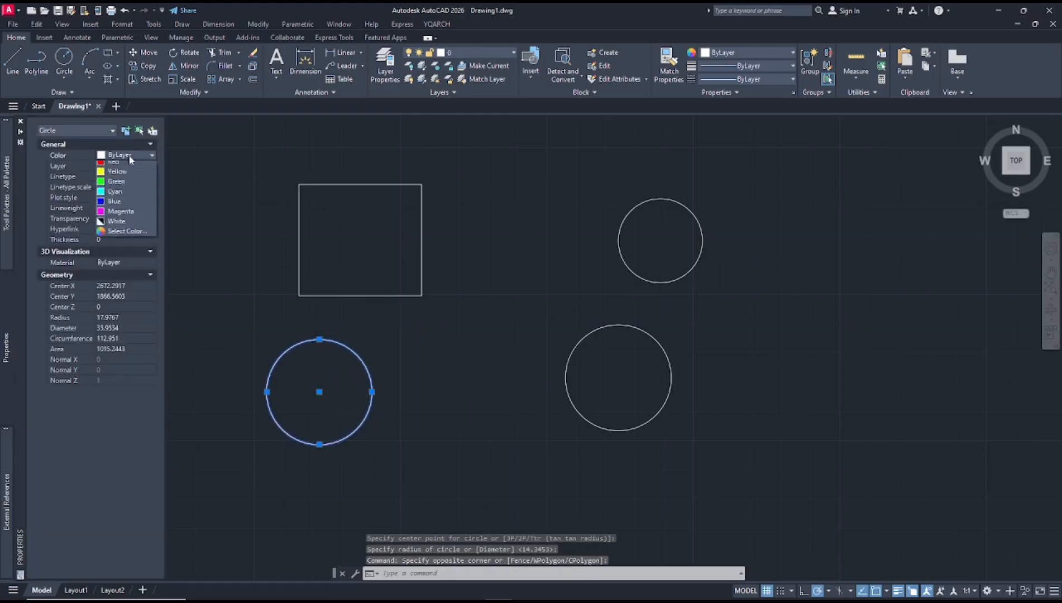
left_click(116, 180)
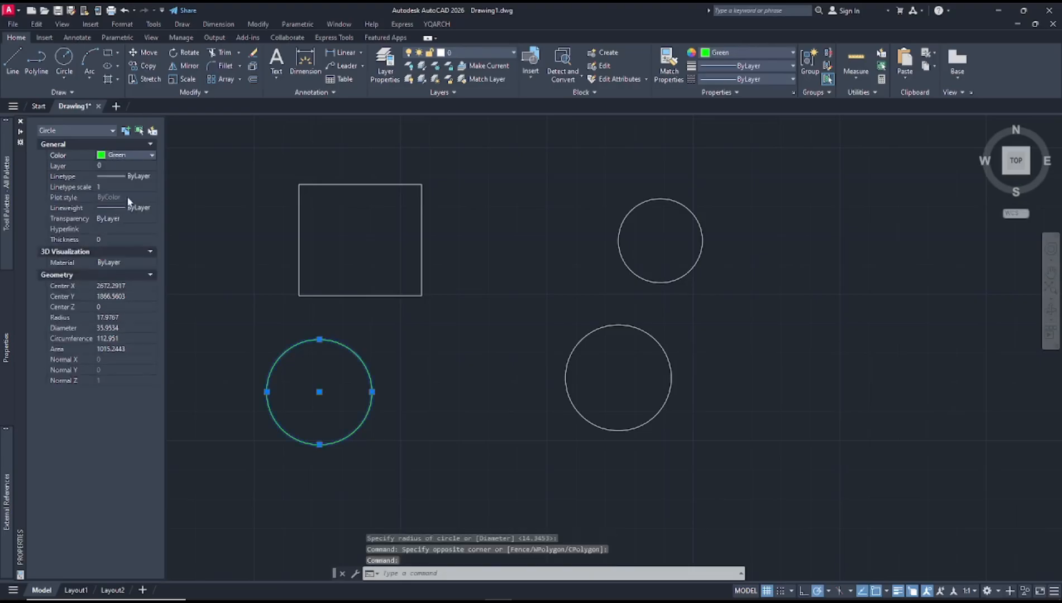
left_click(152, 207)
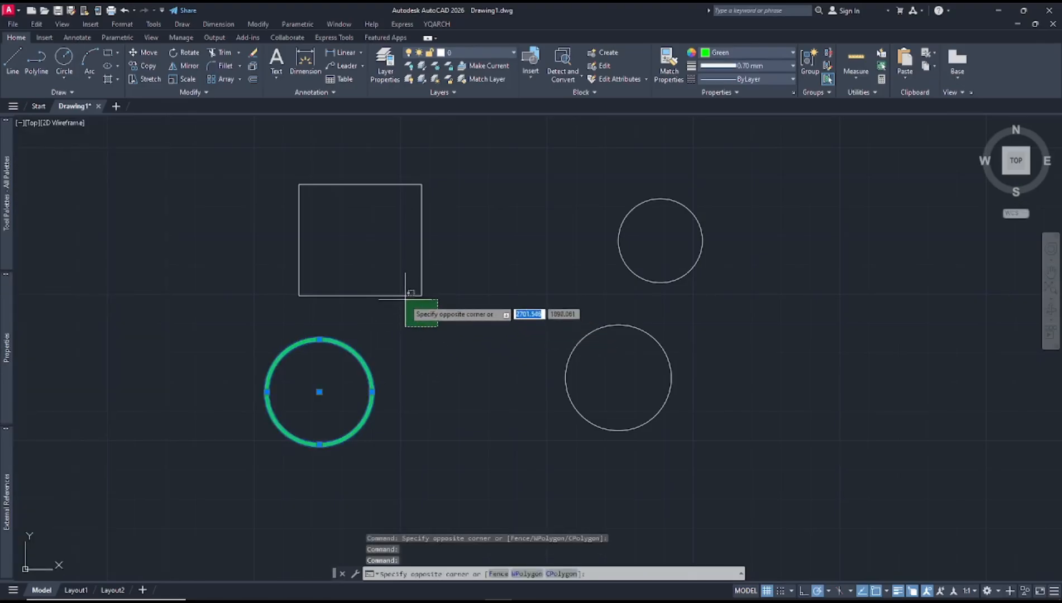
key("Escape")
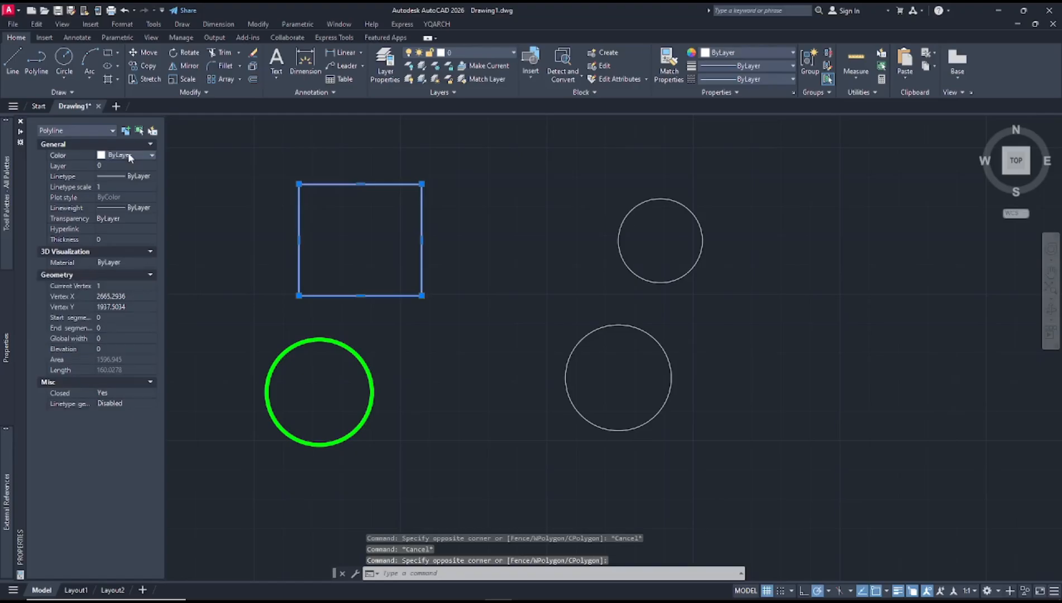
Set the rectangle to Red with 1.00 mm lineweight, then deselect it
left_click(125, 155)
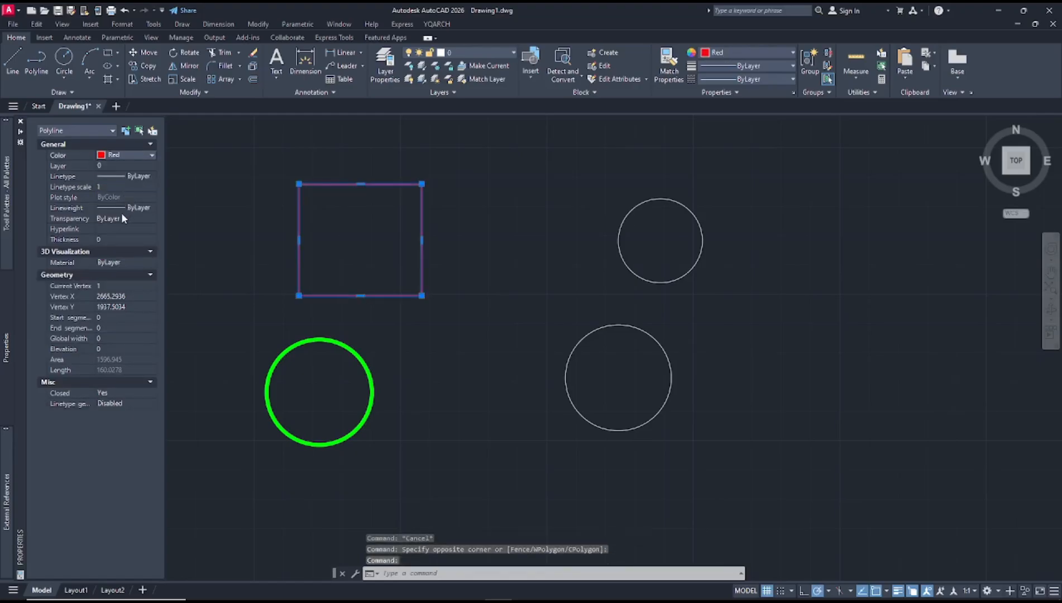
left_click(150, 208)
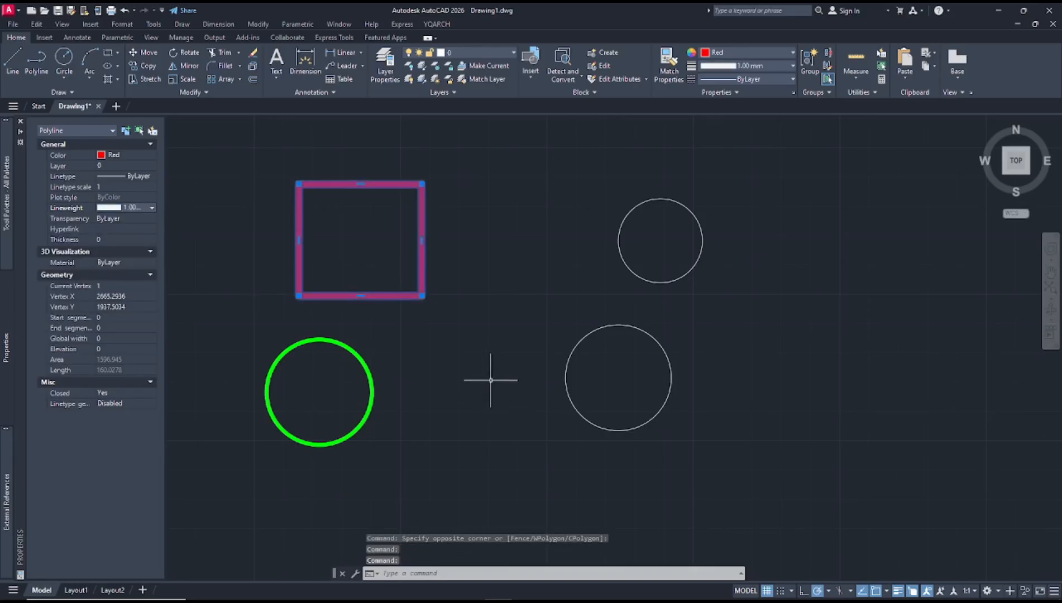
key("Escape")
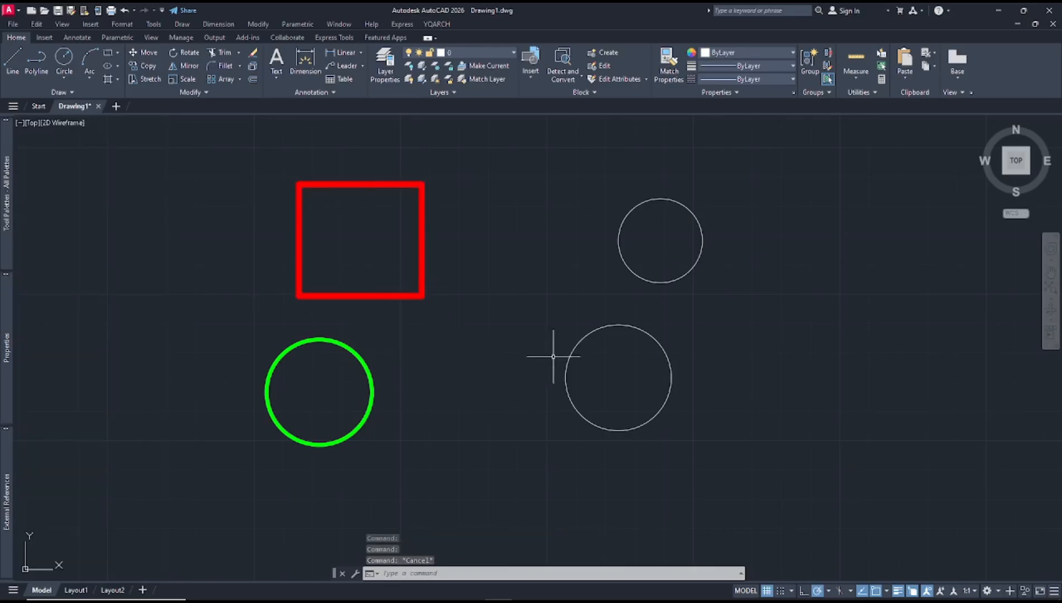
mouse_move(469, 333)
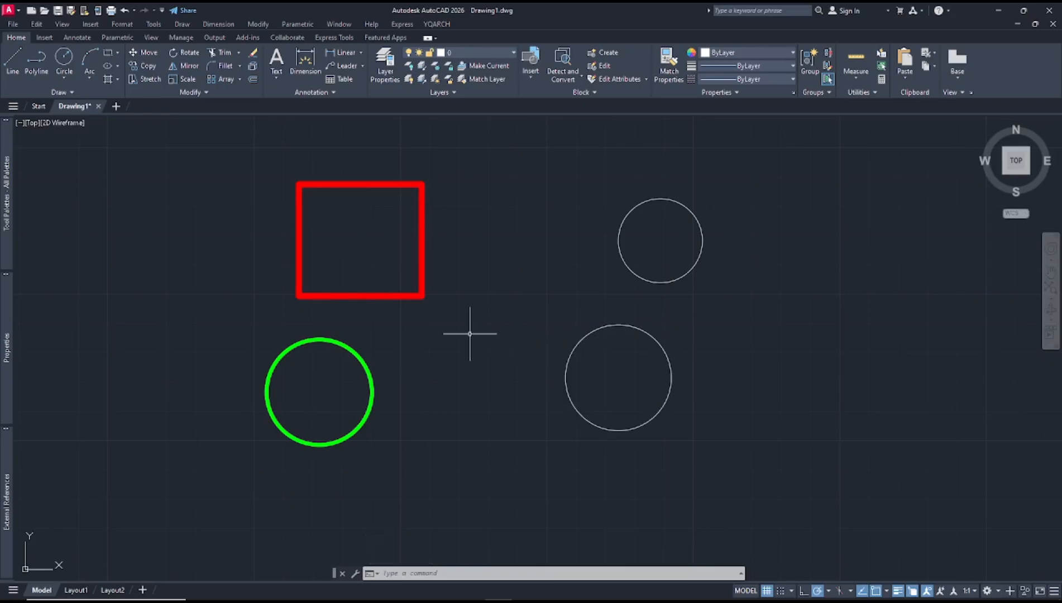
Use MATCHPROP (MA) to copy the red rectangle's colour and lineweight onto the lower-right circle
type("MATCHPROP Select source object:")
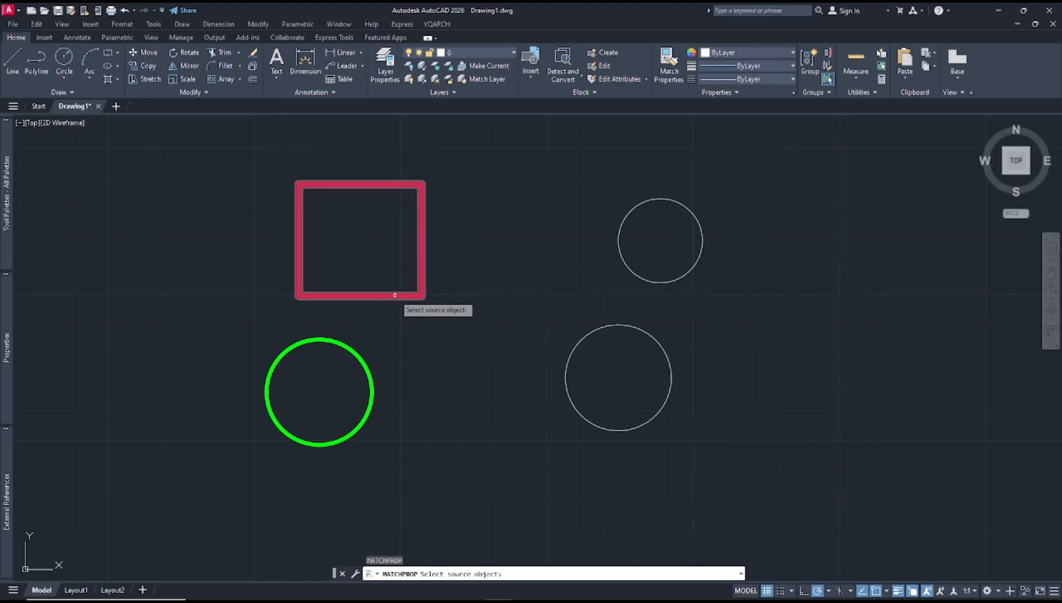
left_click(617, 378)
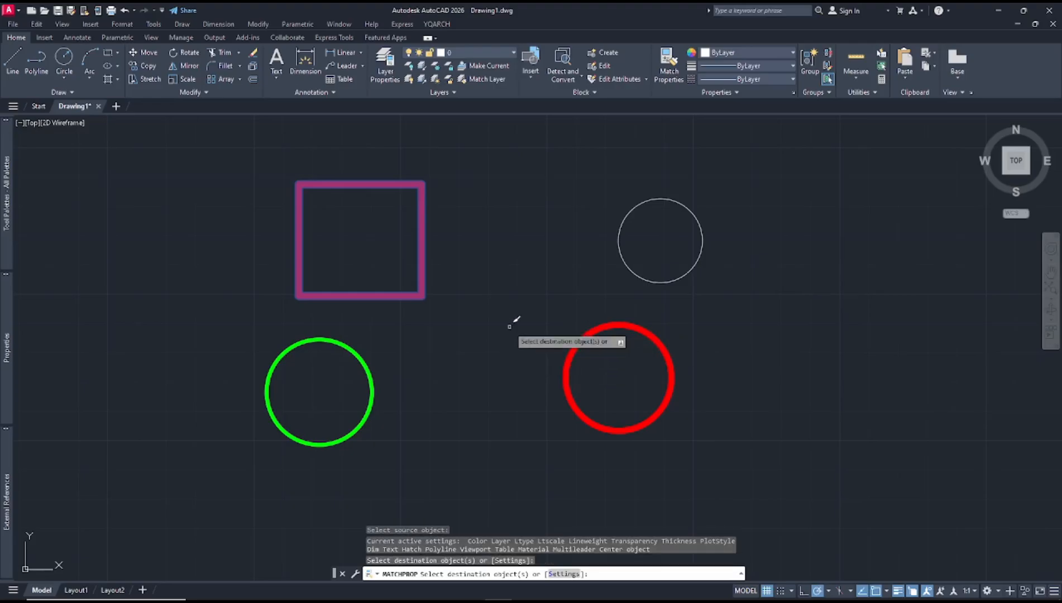
left_click(359, 241)
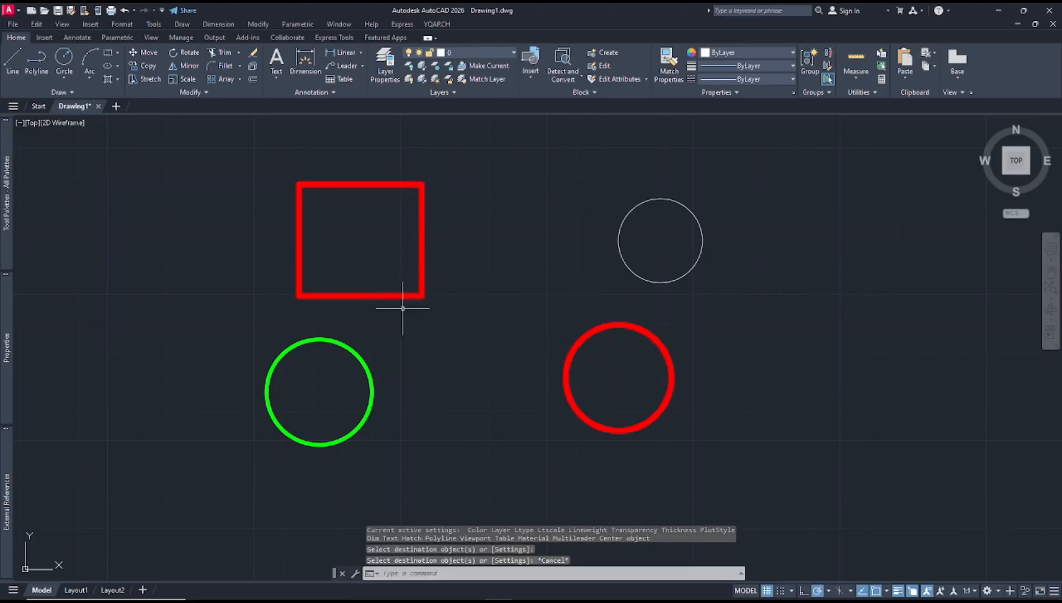
mouse_move(352, 360)
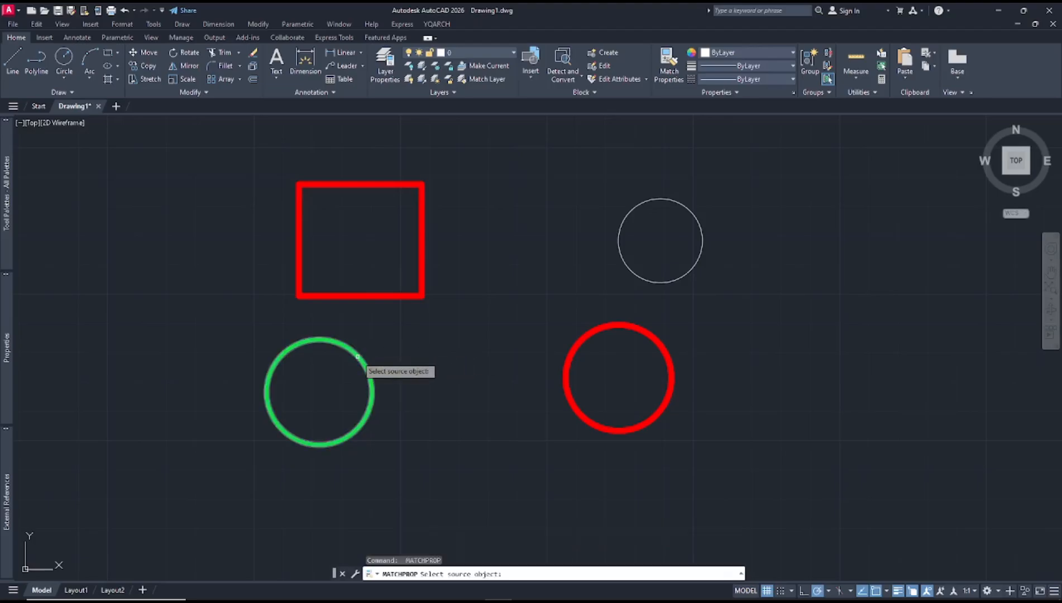
Match properties from the green circle onto the lower-right circle, picking further destinations
left_click(318, 359)
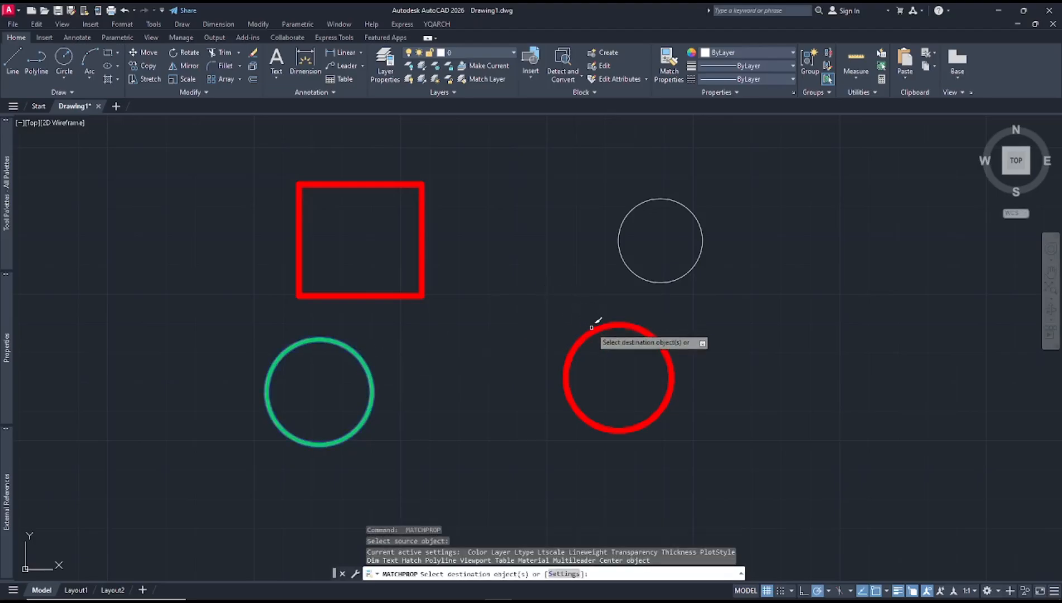
left_click(617, 378)
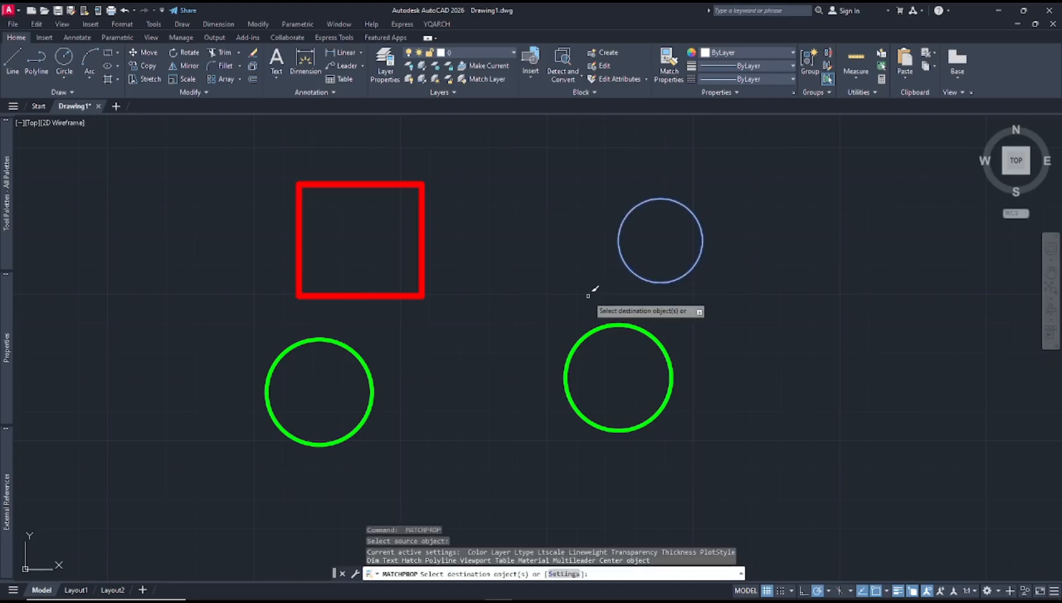
left_click(318, 391)
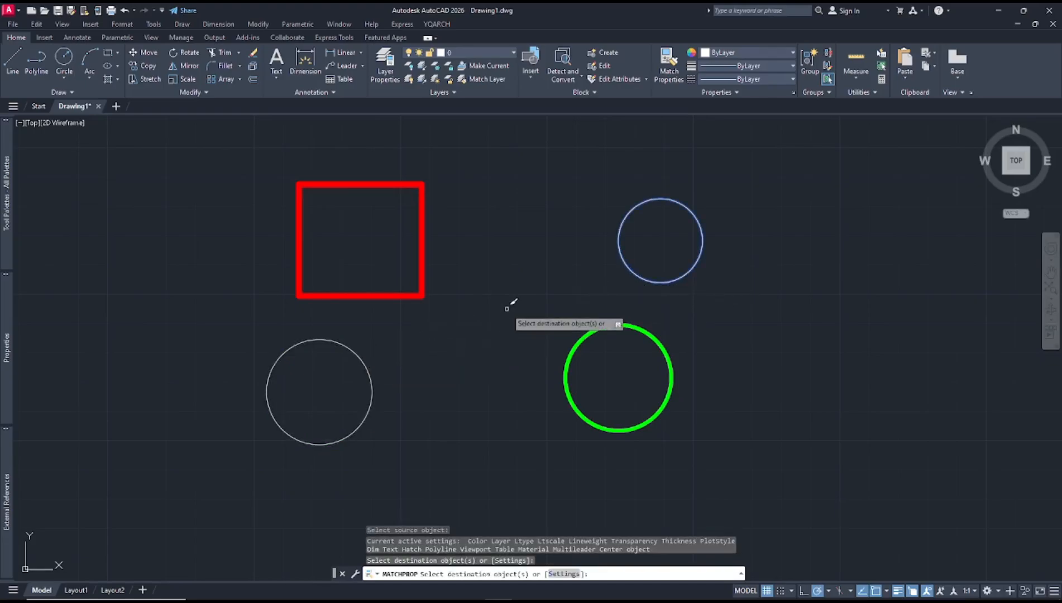